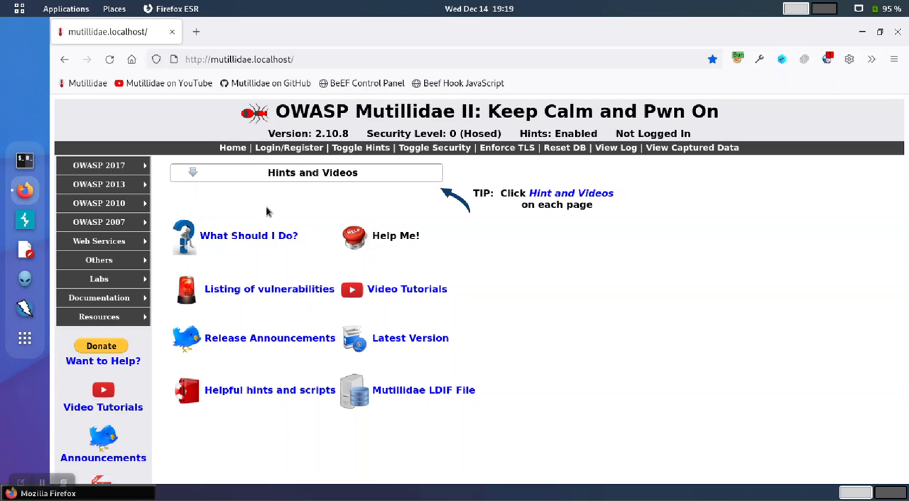
# Step: Launch Burp Suite as a temporary project with Burp default settings
pyautogui.click(25, 220)
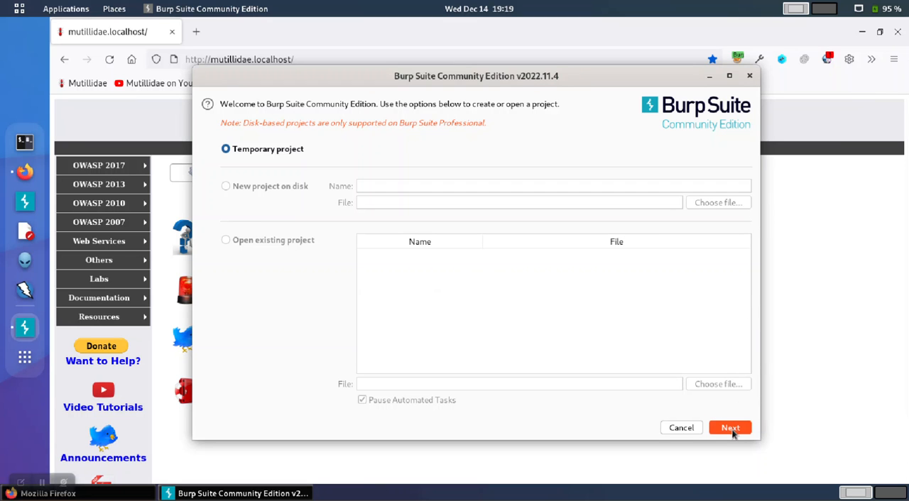
pyautogui.click(730, 428)
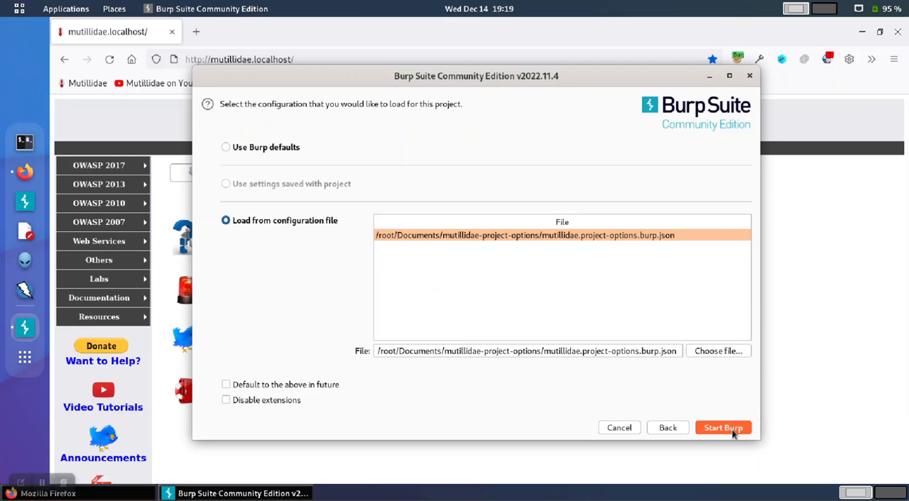
pyautogui.click(226, 147)
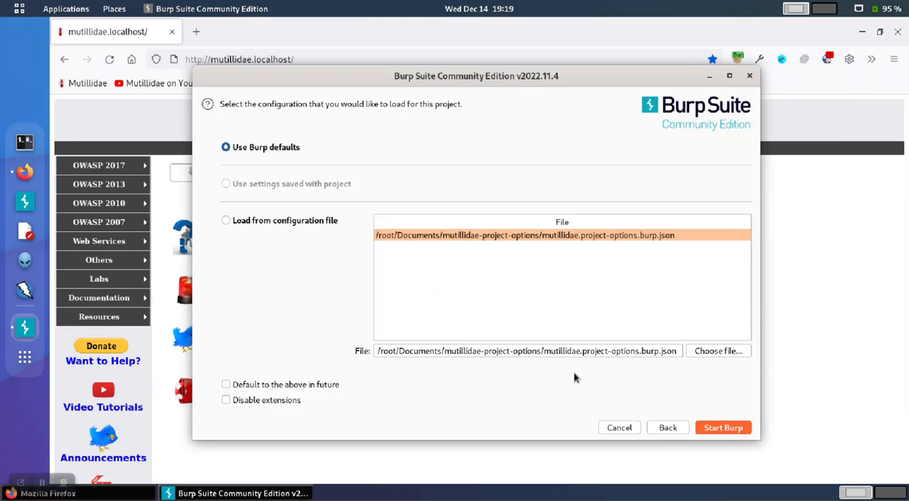
pyautogui.moveTo(240, 137)
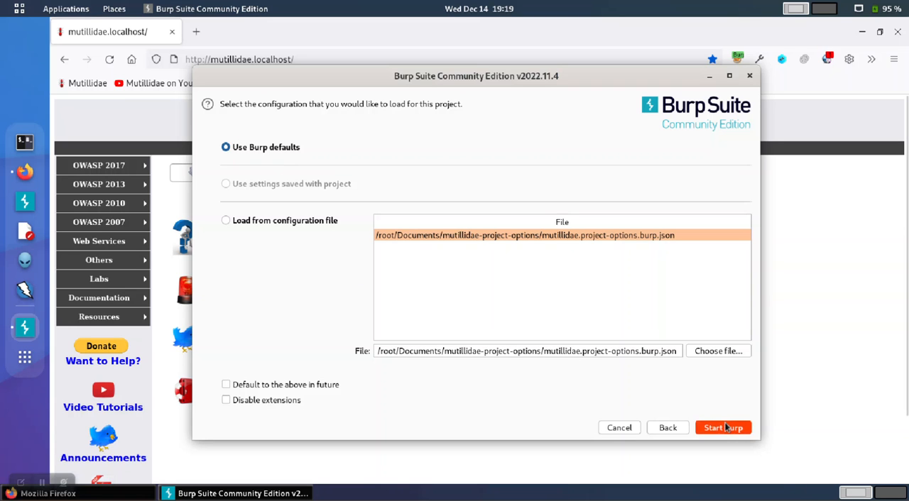
pyautogui.click(723, 428)
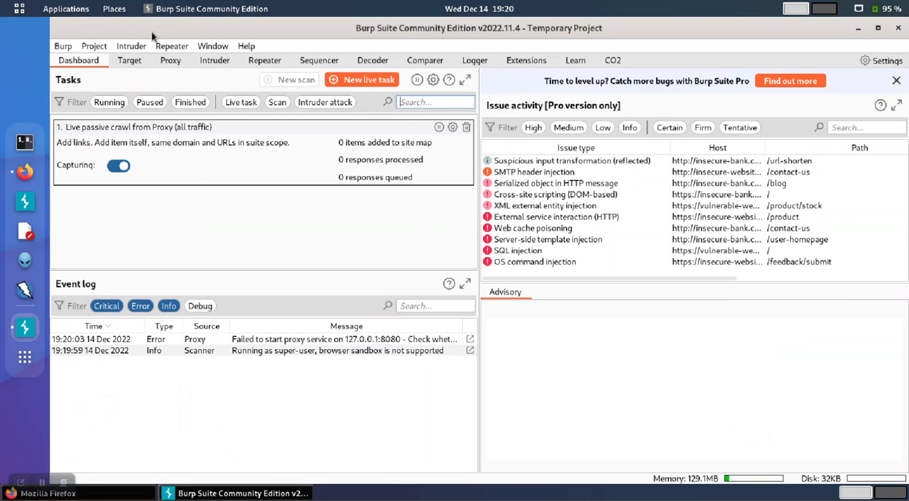
# Step: Try starting the 127.0.0.1:8080 listener in Proxy Options; it fails because the port is in use
pyautogui.click(108, 101)
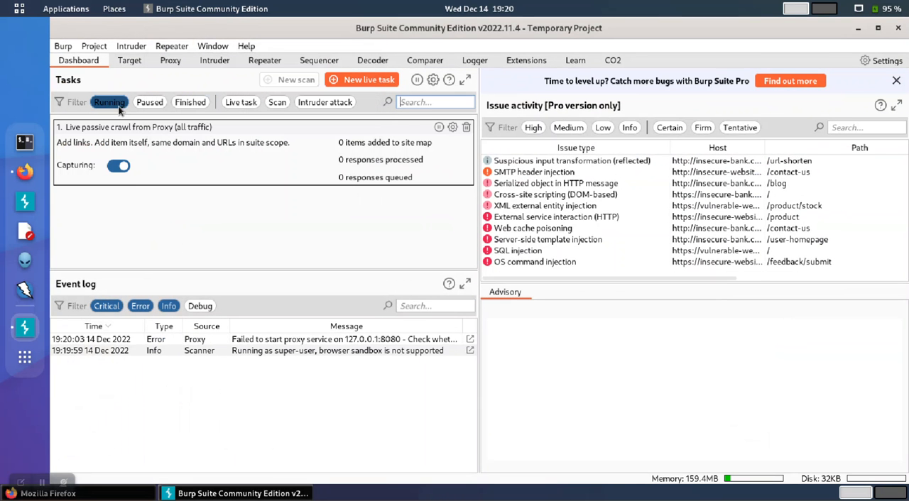
pyautogui.click(169, 59)
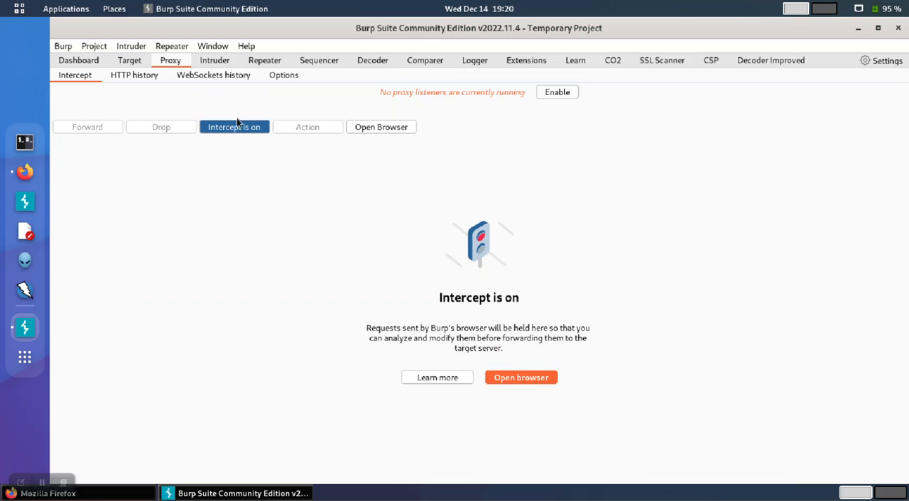
pyautogui.click(283, 74)
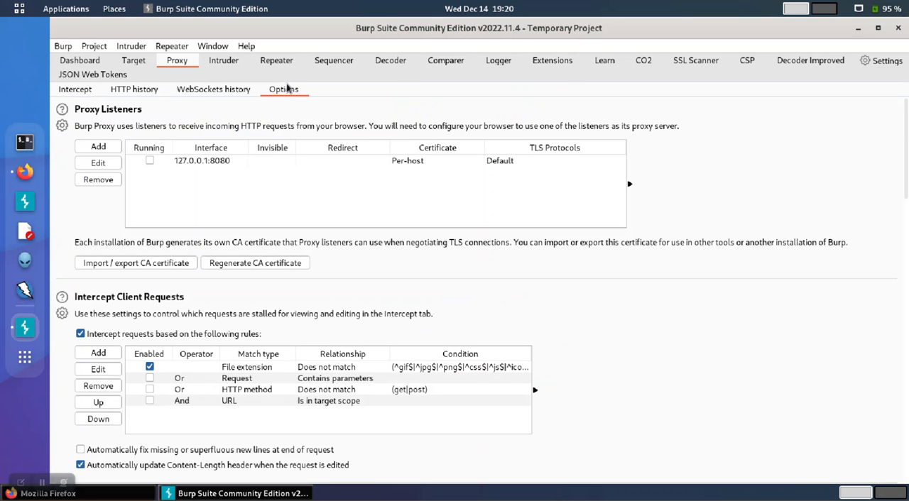
pyautogui.click(210, 161)
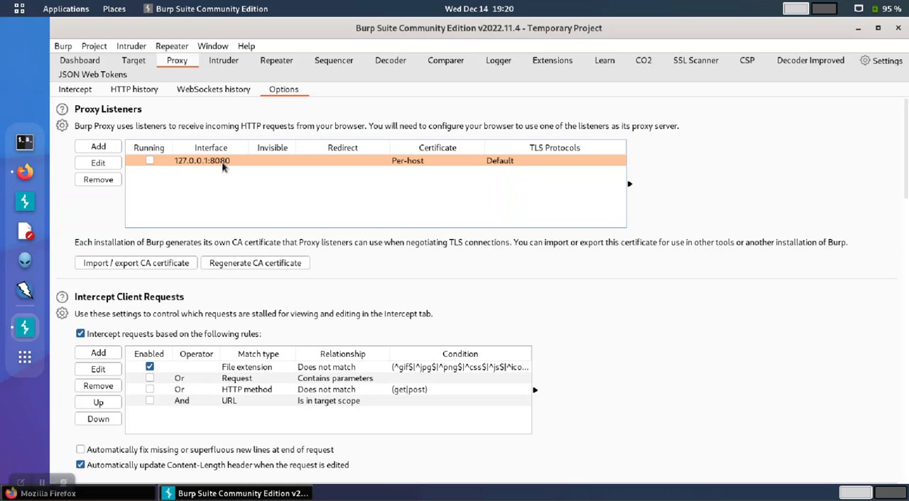
pyautogui.moveTo(185, 173)
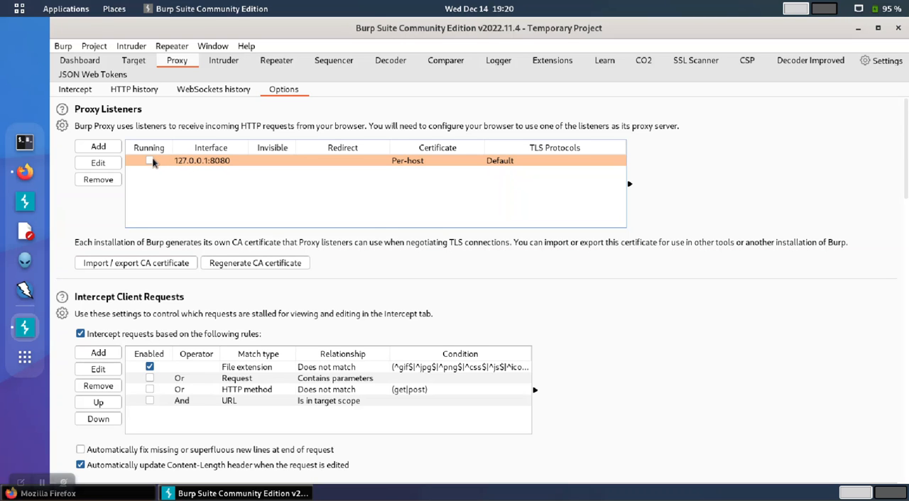
pyautogui.click(149, 160)
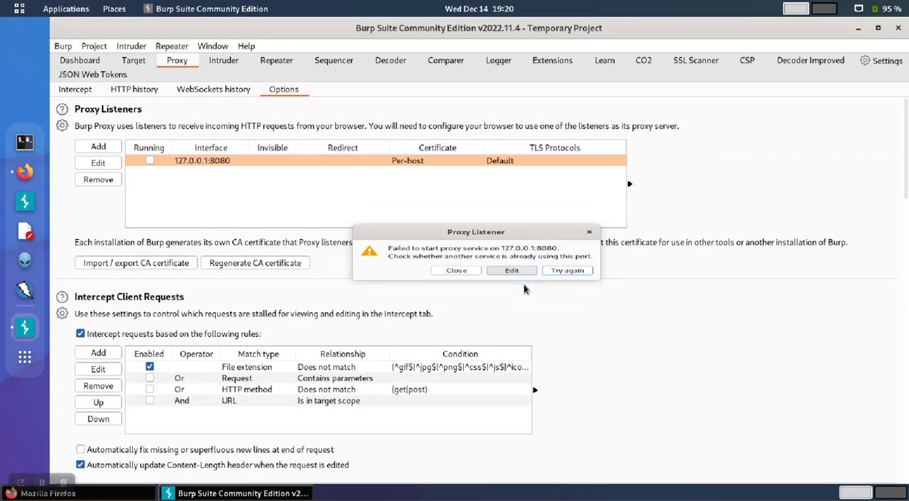
# Step: Edit the failing listener to bind to port 8088 instead of 8080
pyautogui.click(511, 271)
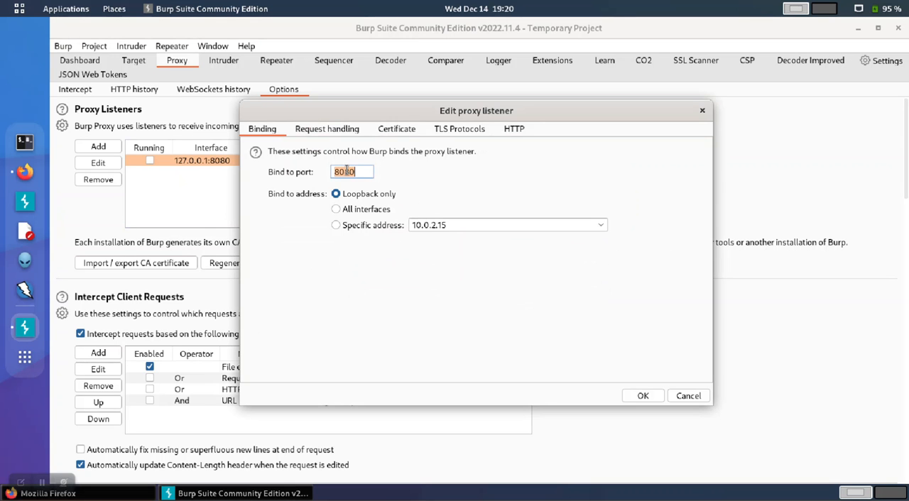
pyautogui.write('8088')
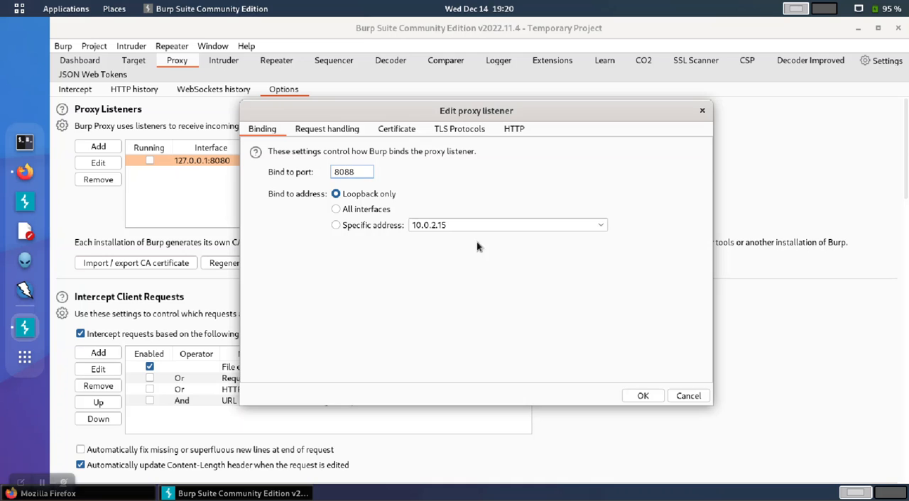
pyautogui.click(642, 395)
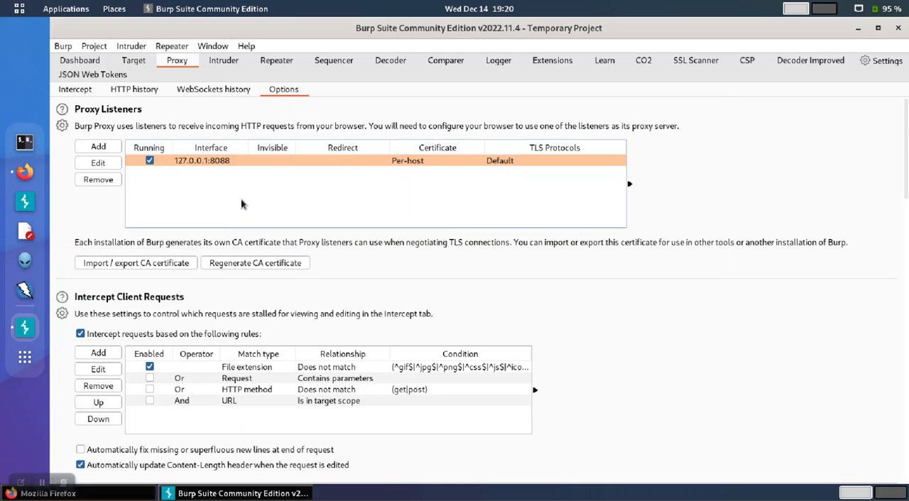
pyautogui.moveTo(227, 169)
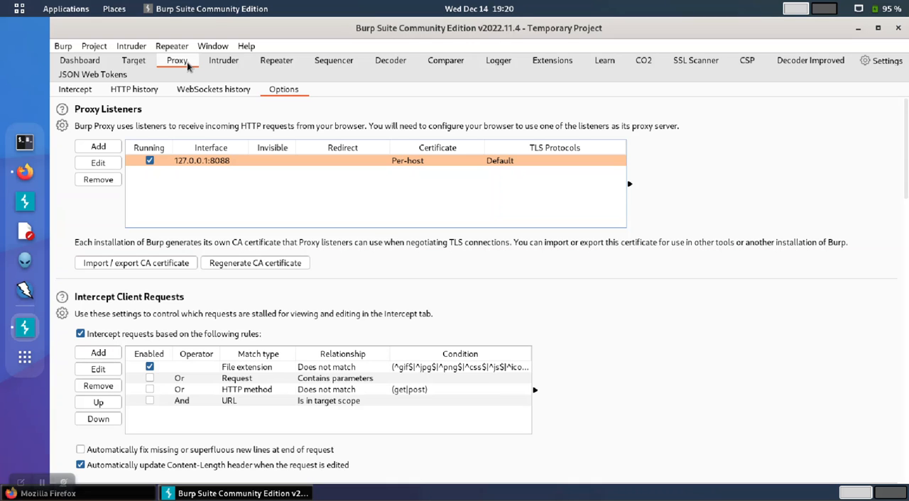
pyautogui.moveTo(897, 28)
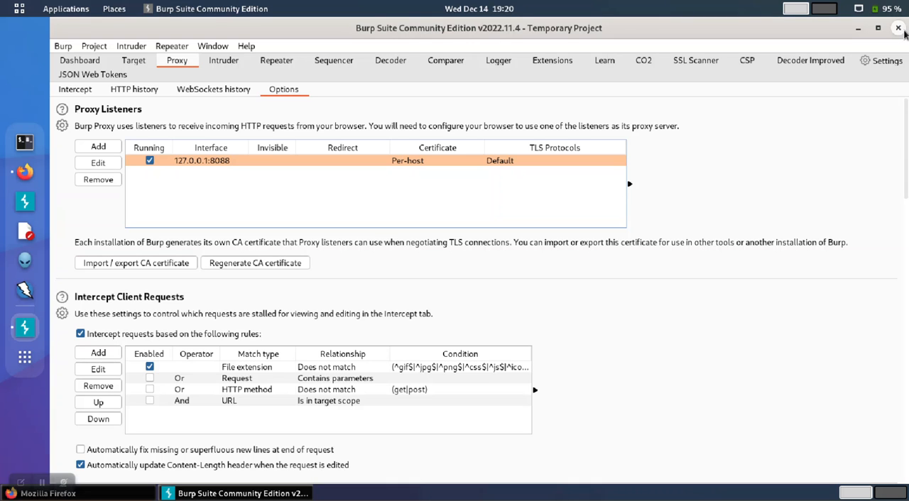
# Step: Quit and relaunch Burp as a default temporary project, then view the Proxy tab
pyautogui.click(897, 28)
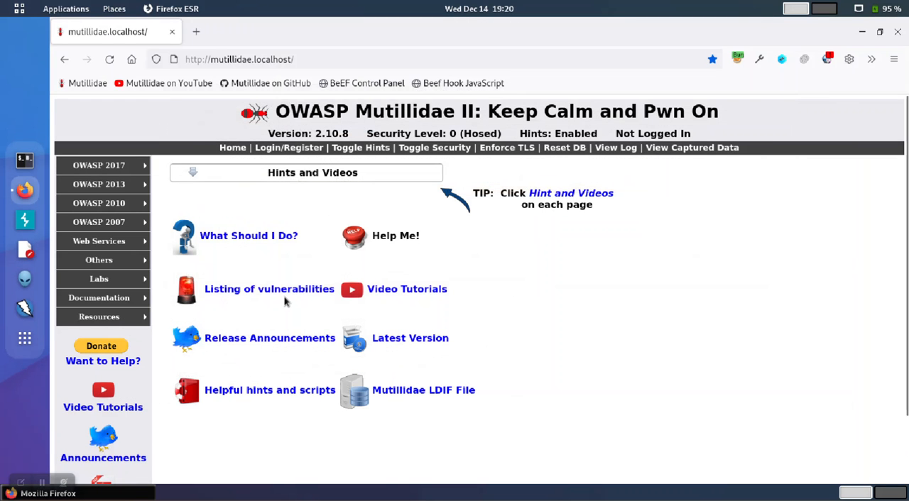
pyautogui.moveTo(25, 220)
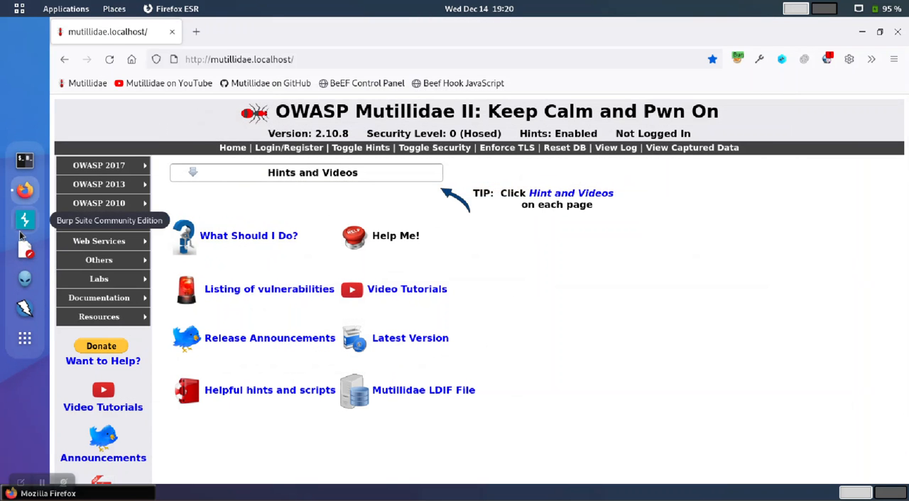
pyautogui.click(24, 220)
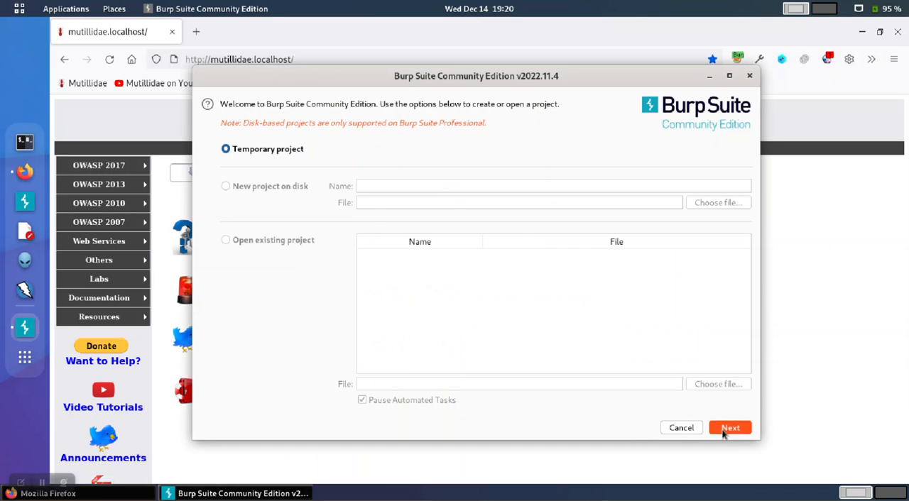
pyautogui.click(730, 427)
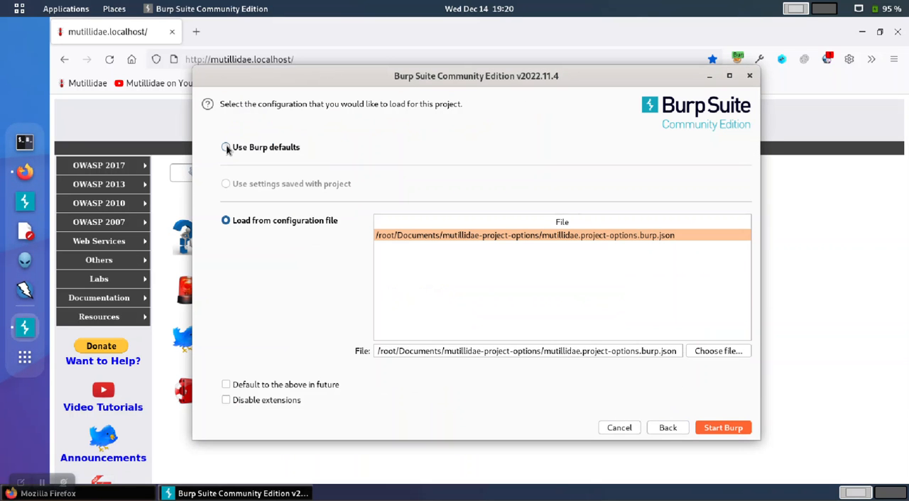
pyautogui.click(721, 427)
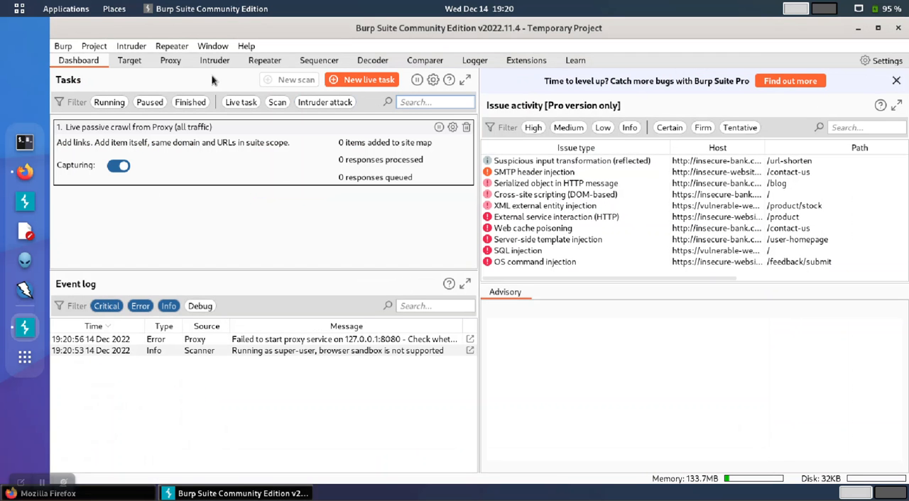
pyautogui.click(170, 59)
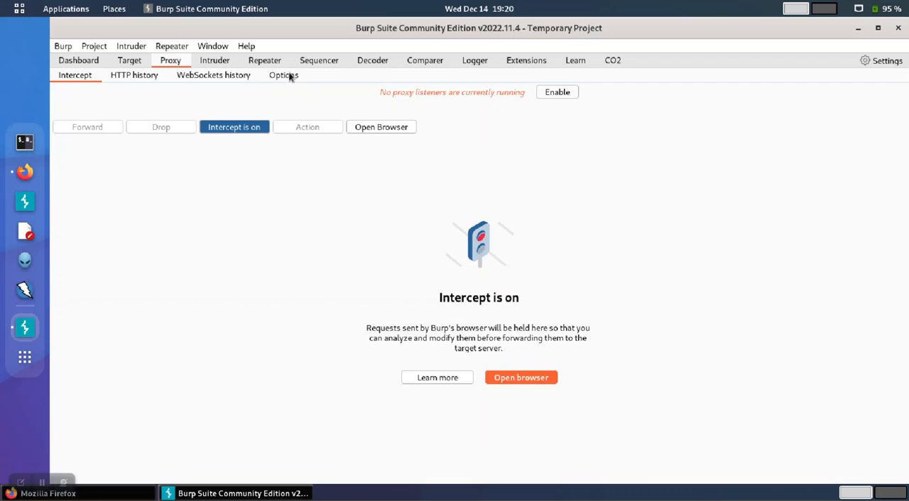
# Step: Rebind the 127.0.0.1:8080 proxy listener to port 8088
pyautogui.click(284, 76)
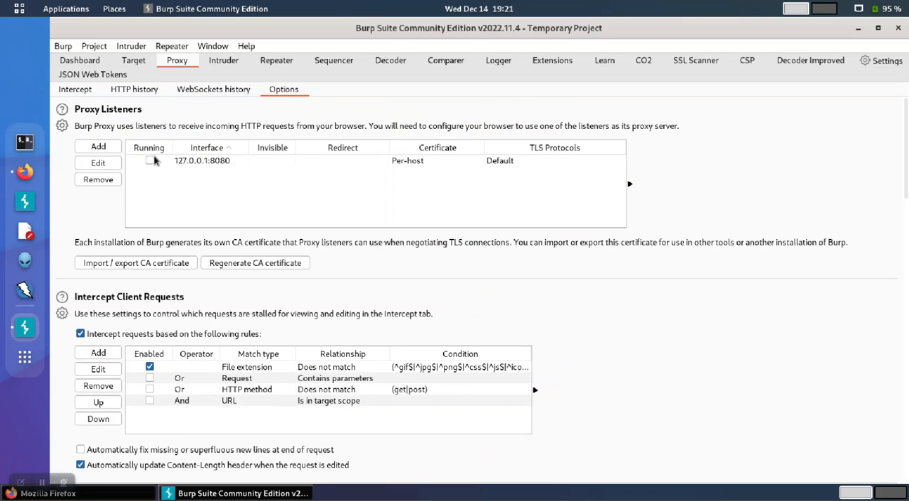
pyautogui.click(98, 163)
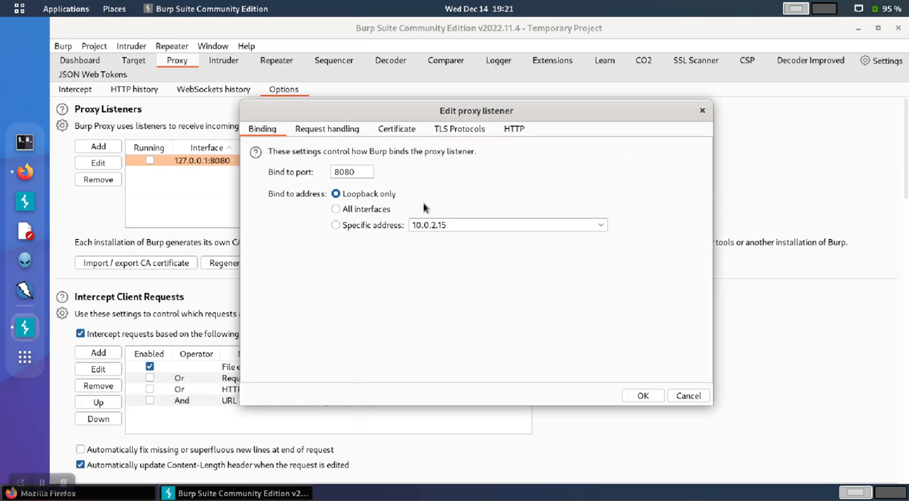
pyautogui.write('8088')
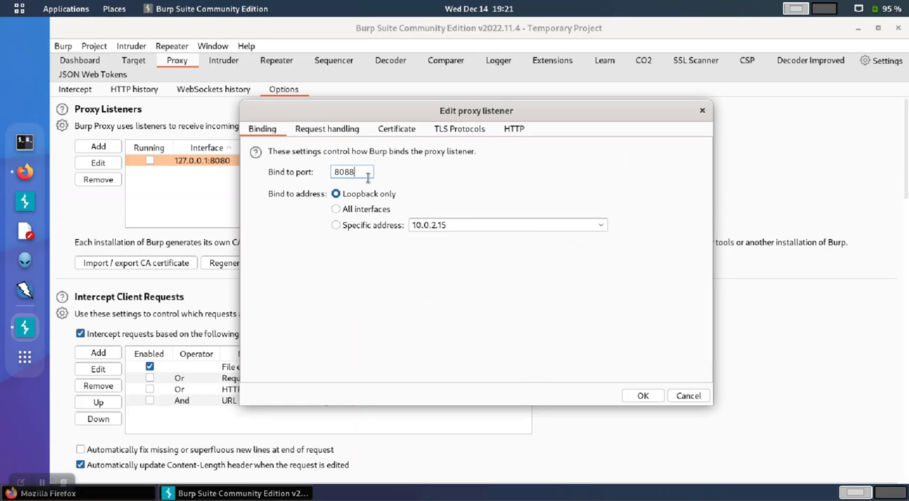
pyautogui.moveTo(642, 396)
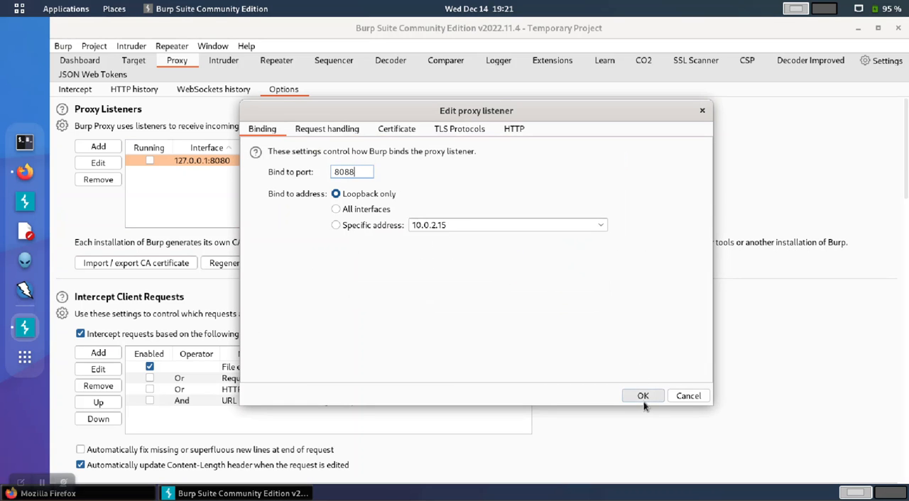
pyautogui.click(642, 395)
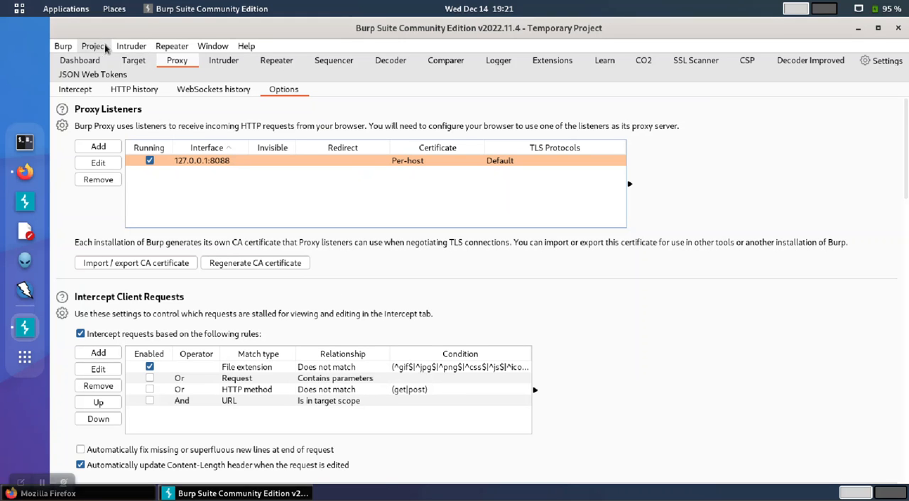
# Step: Save project settings to a file named 'Test', then close the Burp window
pyautogui.click(93, 45)
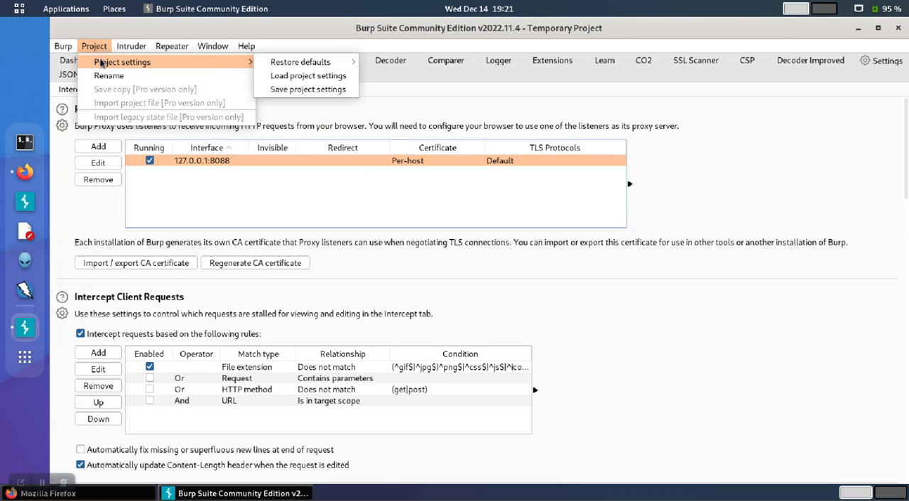
pyautogui.moveTo(307, 88)
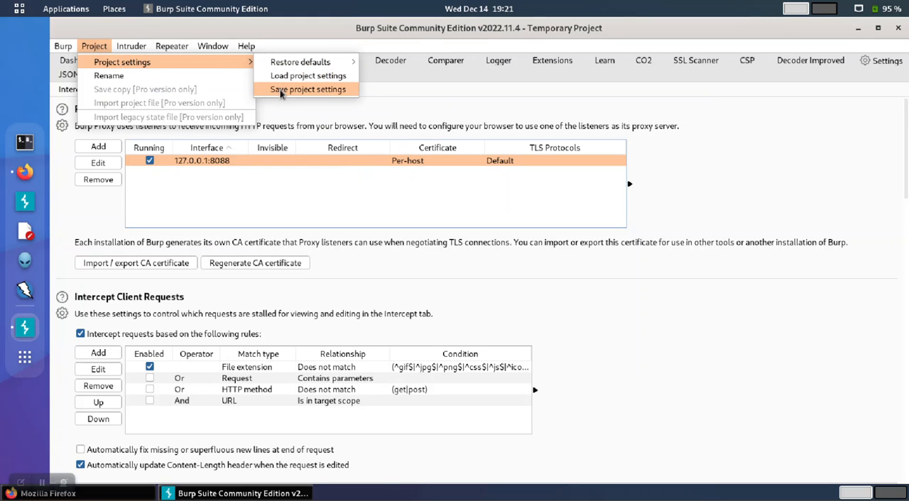
pyautogui.click(308, 89)
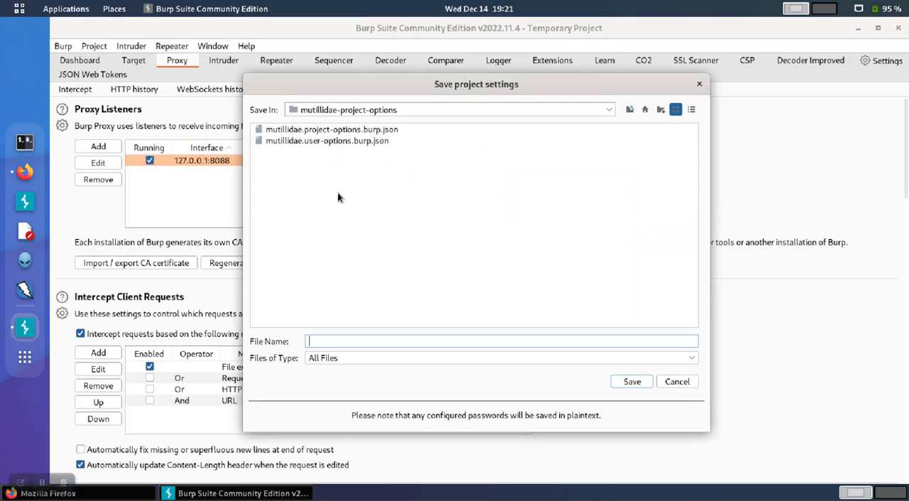
pyautogui.moveTo(425, 110)
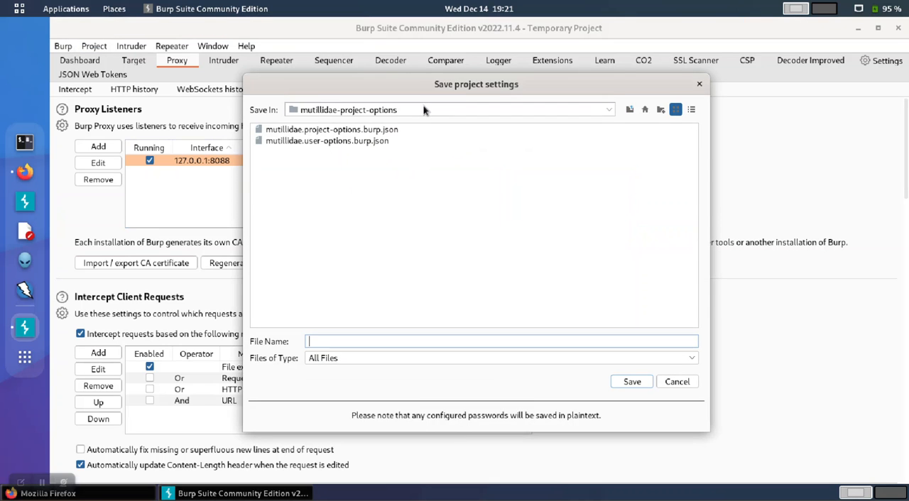
pyautogui.click(607, 109)
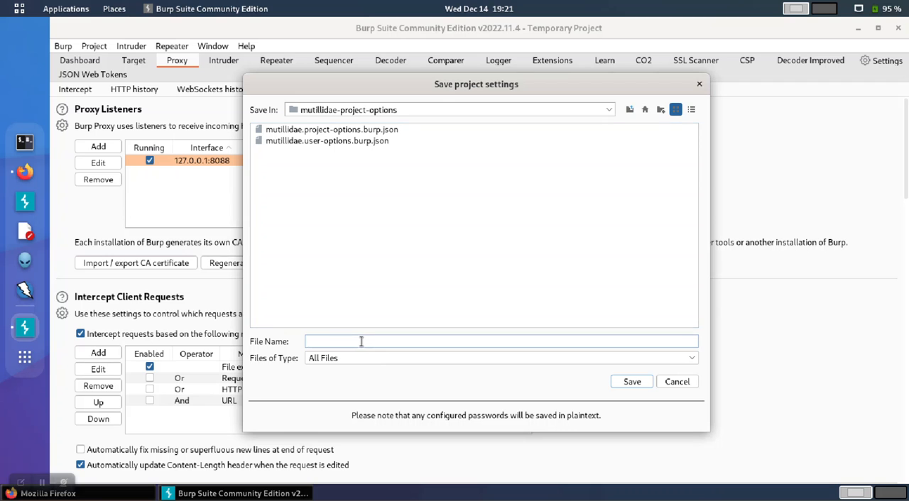
pyautogui.write('Test')
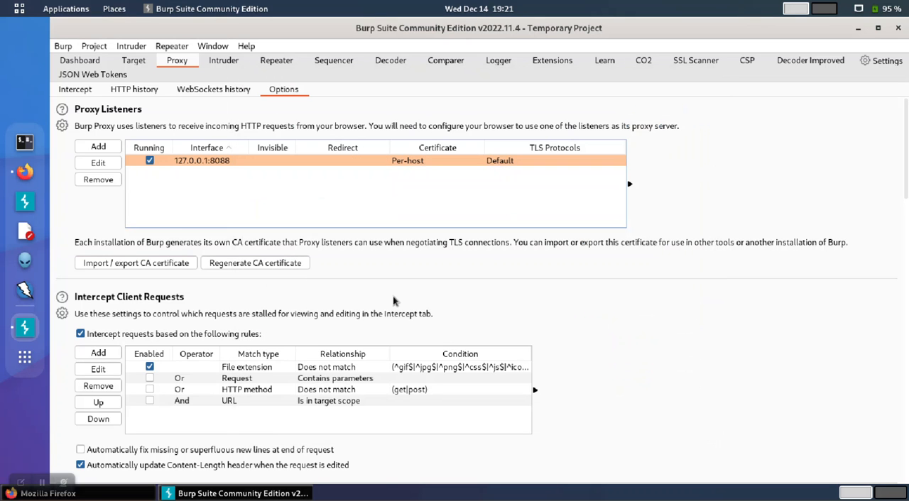
pyautogui.click(897, 27)
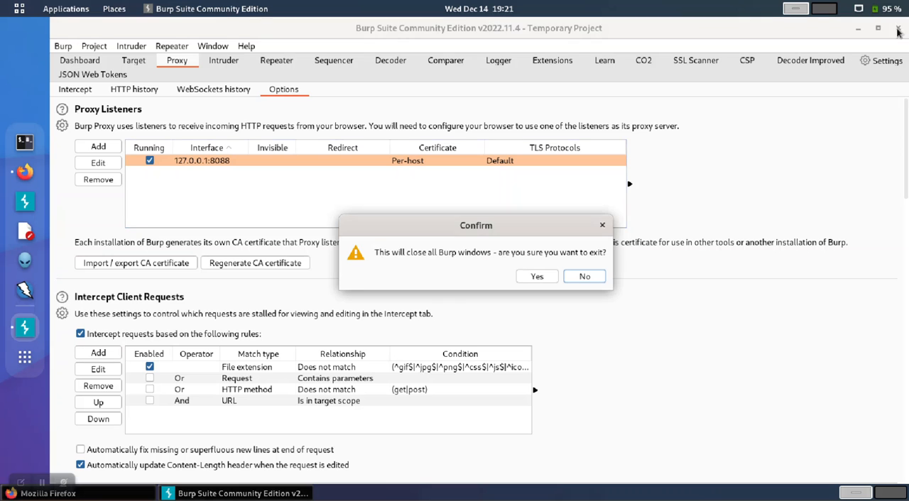
# Step: Confirm exit and restart Burp as a temporary project loading Test.json
pyautogui.click(536, 276)
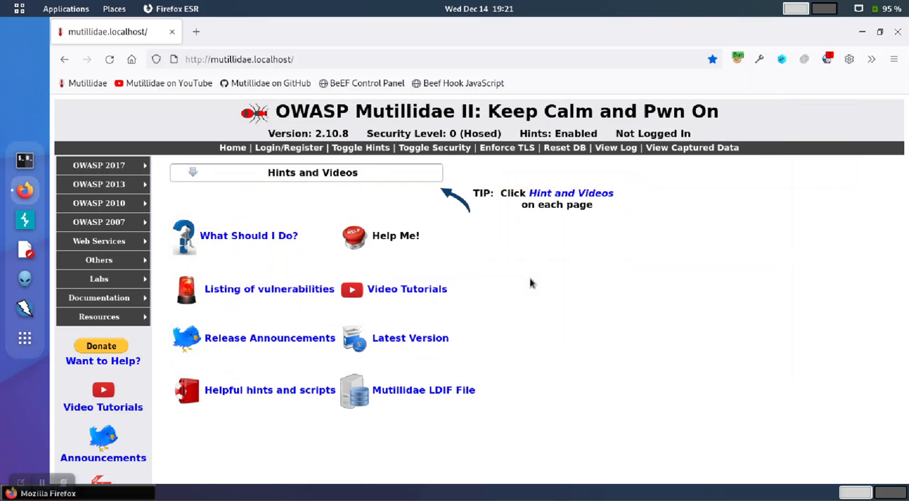
pyautogui.moveTo(25, 220)
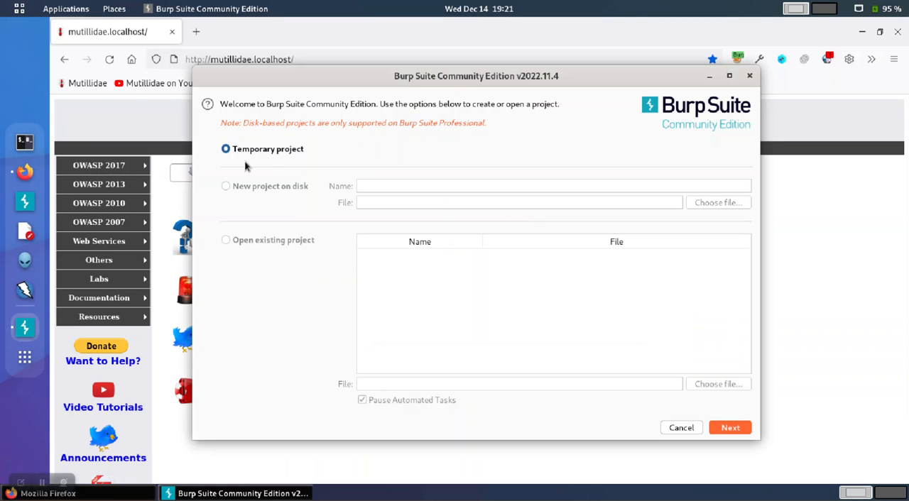
pyautogui.click(730, 428)
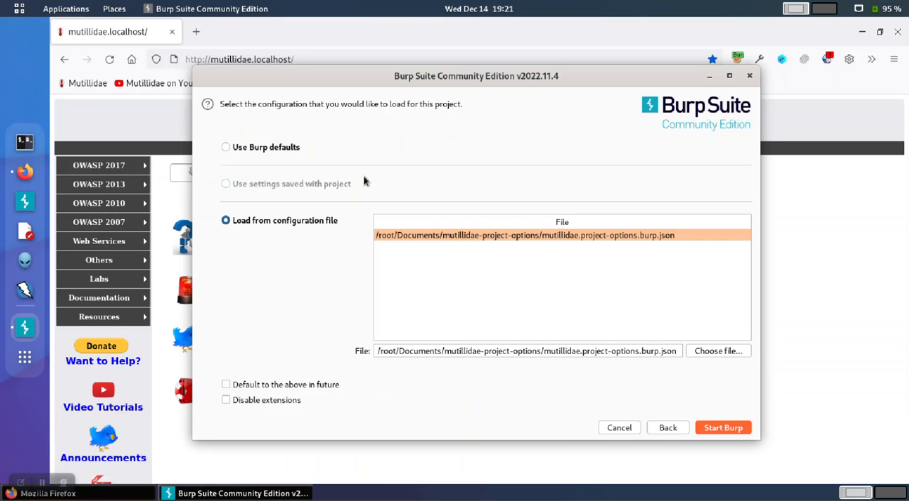
pyautogui.moveTo(288, 114)
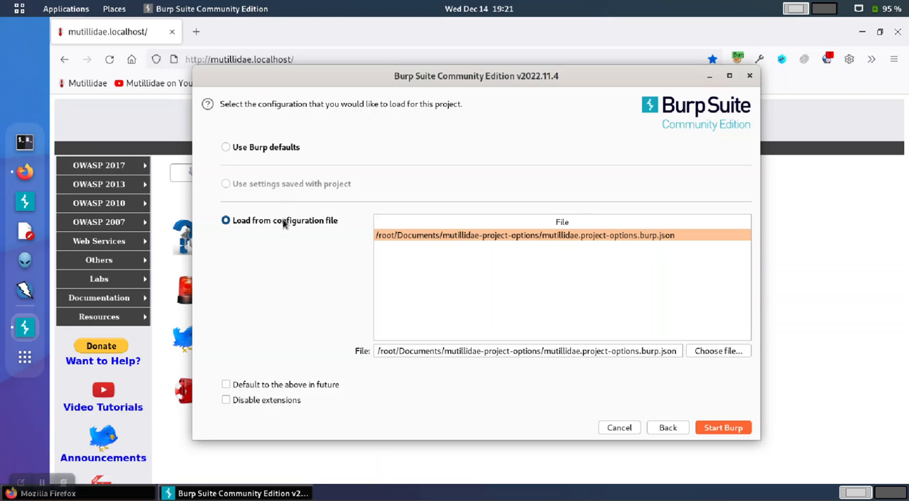
pyautogui.click(717, 351)
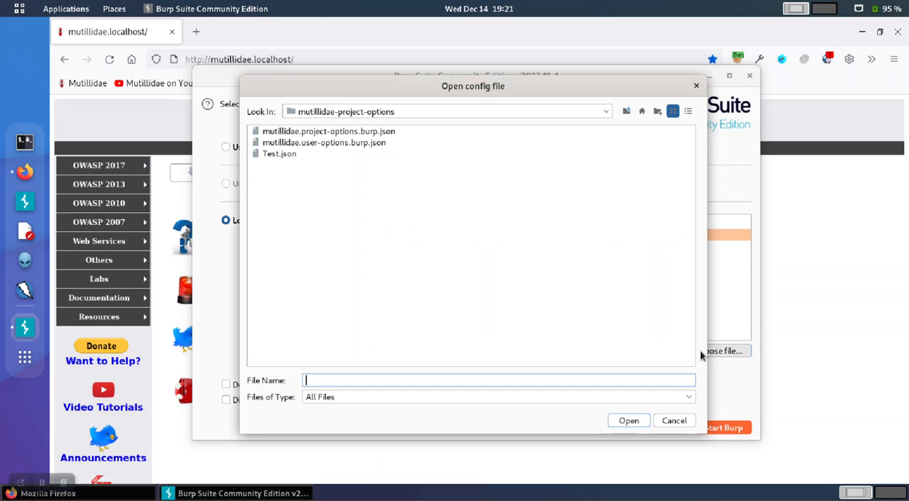
pyautogui.click(279, 154)
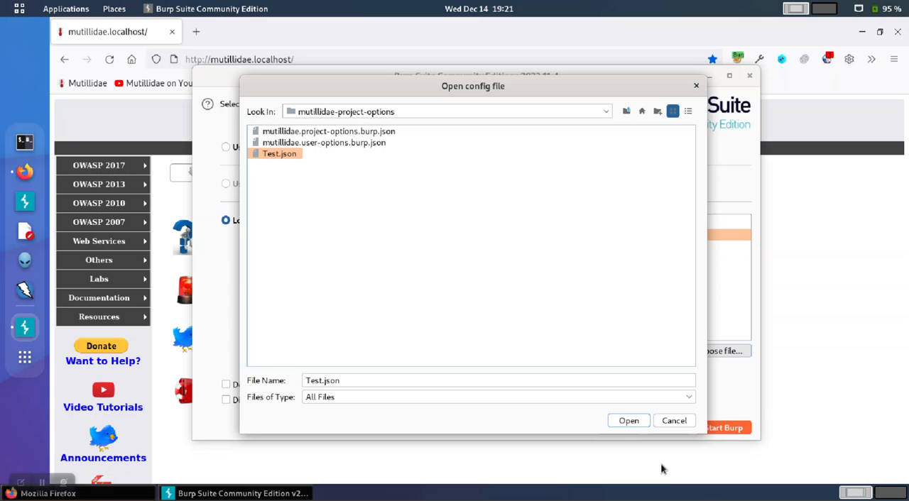
pyautogui.click(628, 421)
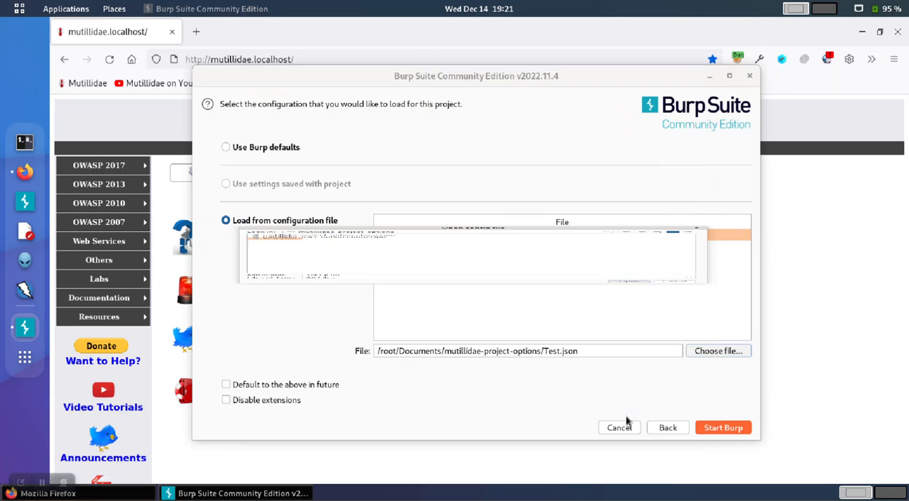
pyautogui.click(722, 427)
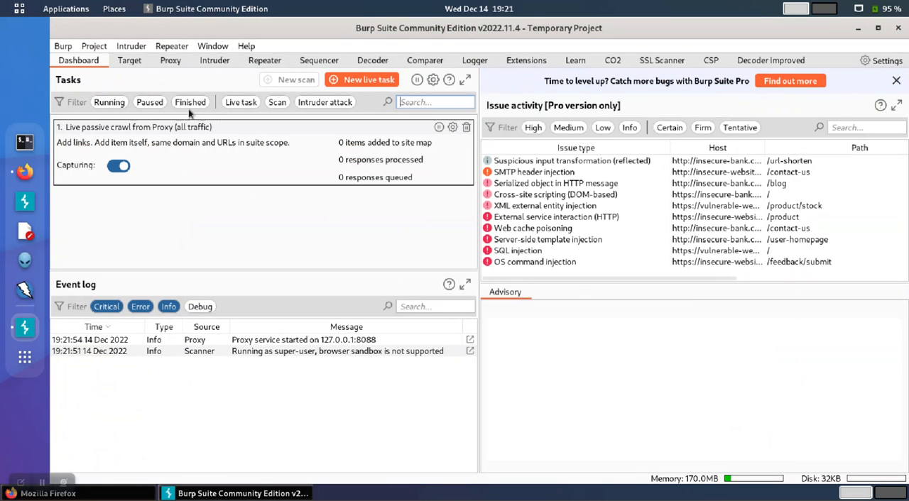
# Step: Check Proxy Options to confirm the listener runs on 127.0.0.1:8088
pyautogui.click(171, 59)
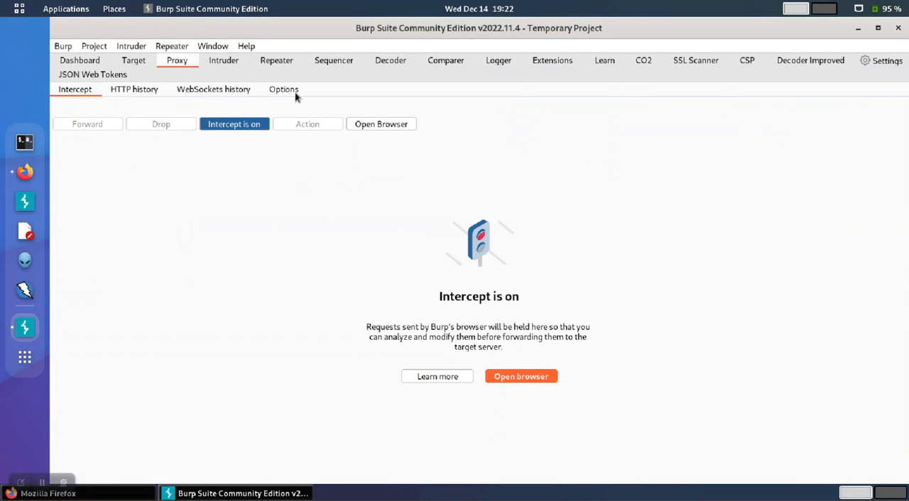
pyautogui.click(283, 89)
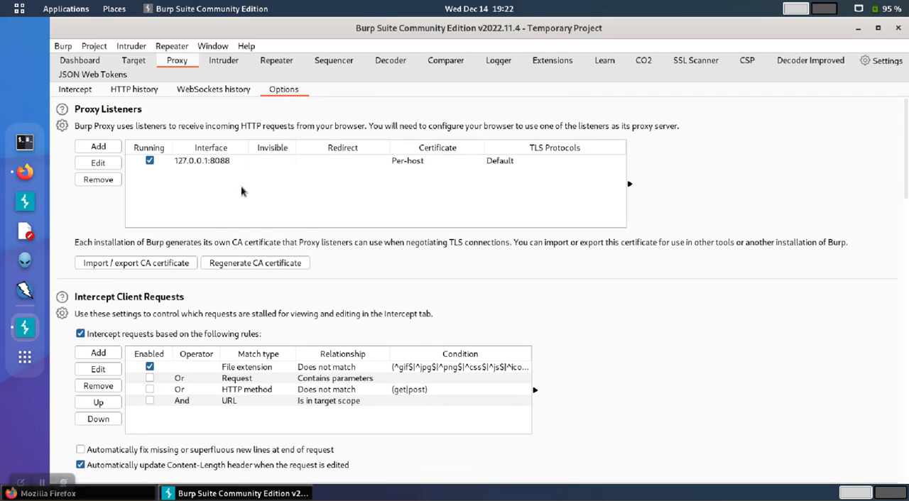
pyautogui.moveTo(188, 161)
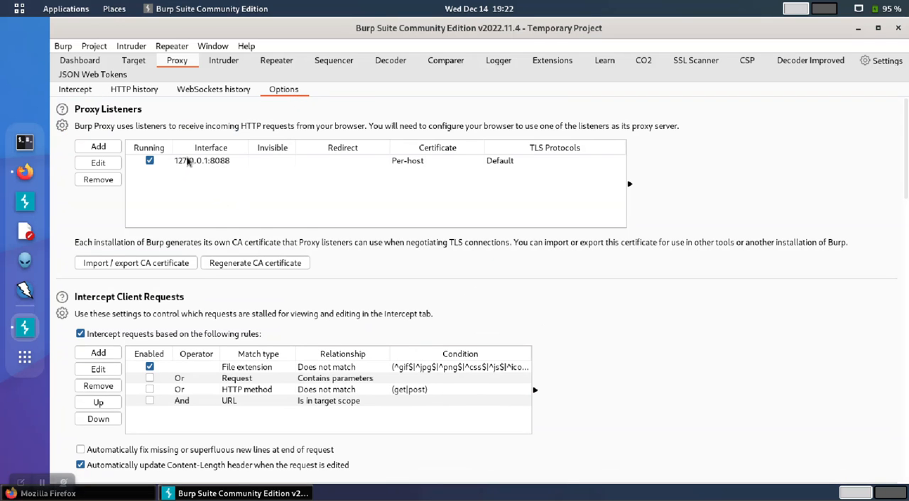